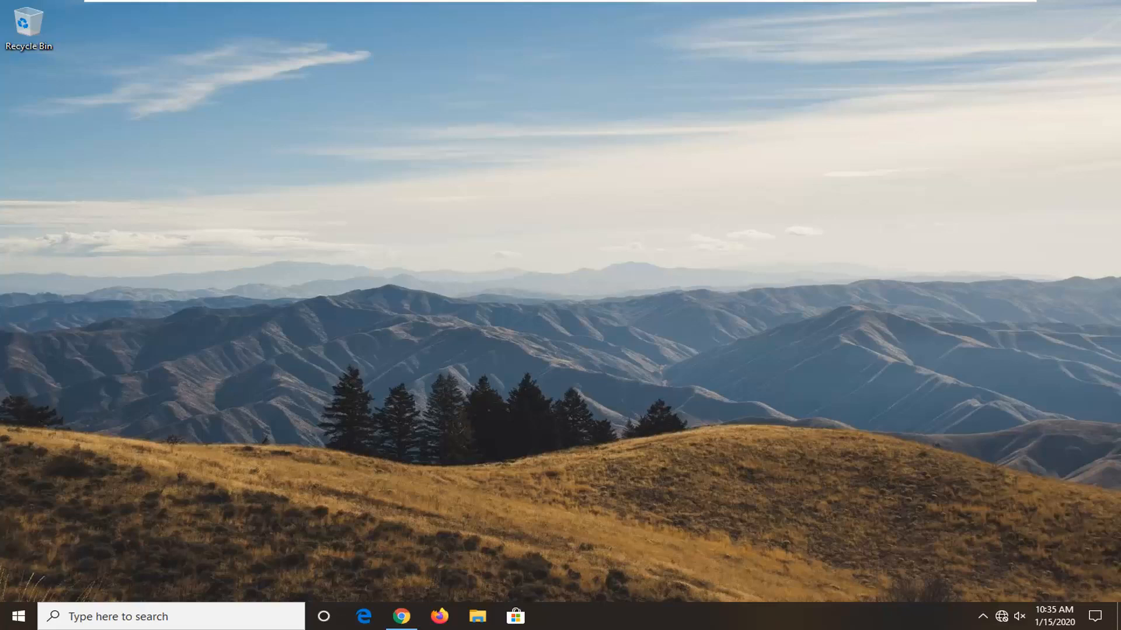
# Step: Search the Start menu for 'device manager' and launch Device Manager from the results
pyautogui.click(17, 616)
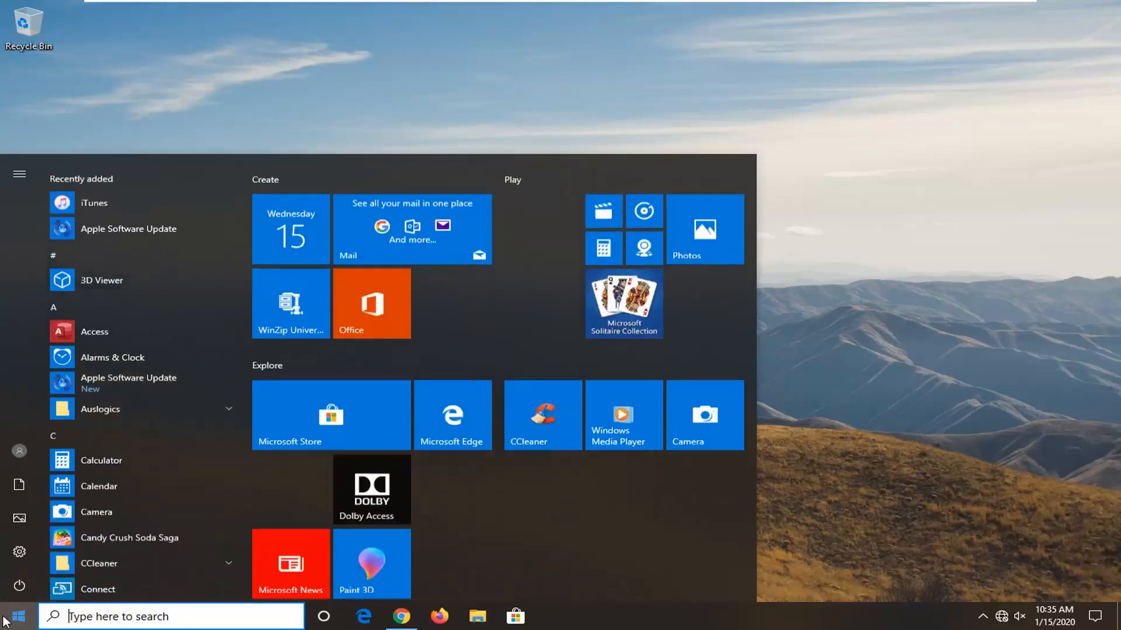
pyautogui.write('device manager')
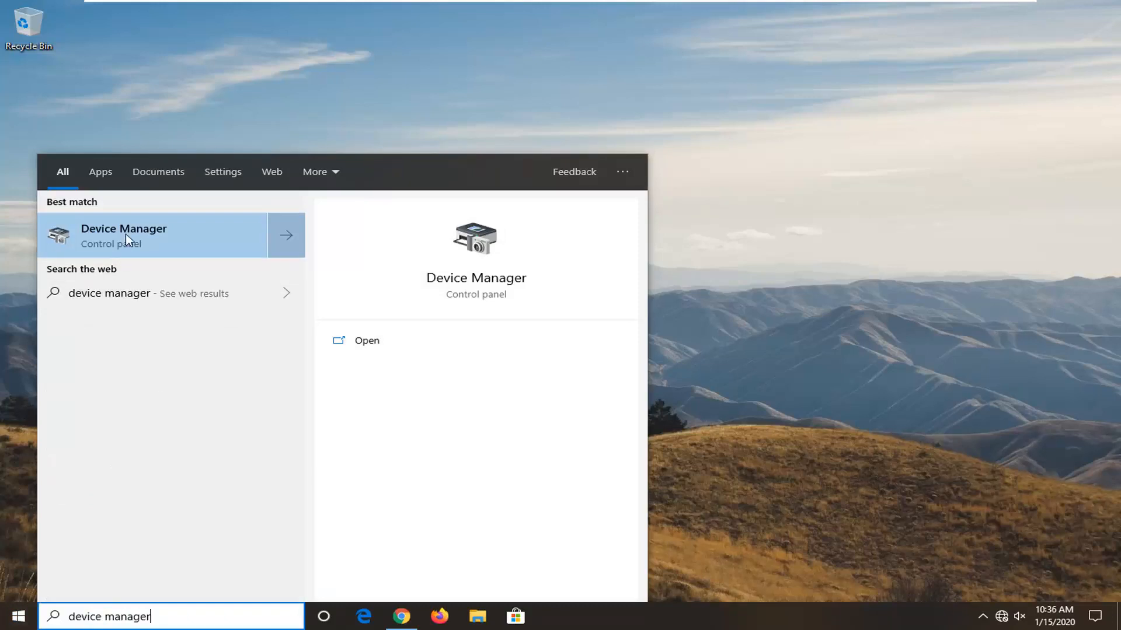
pyautogui.click(122, 236)
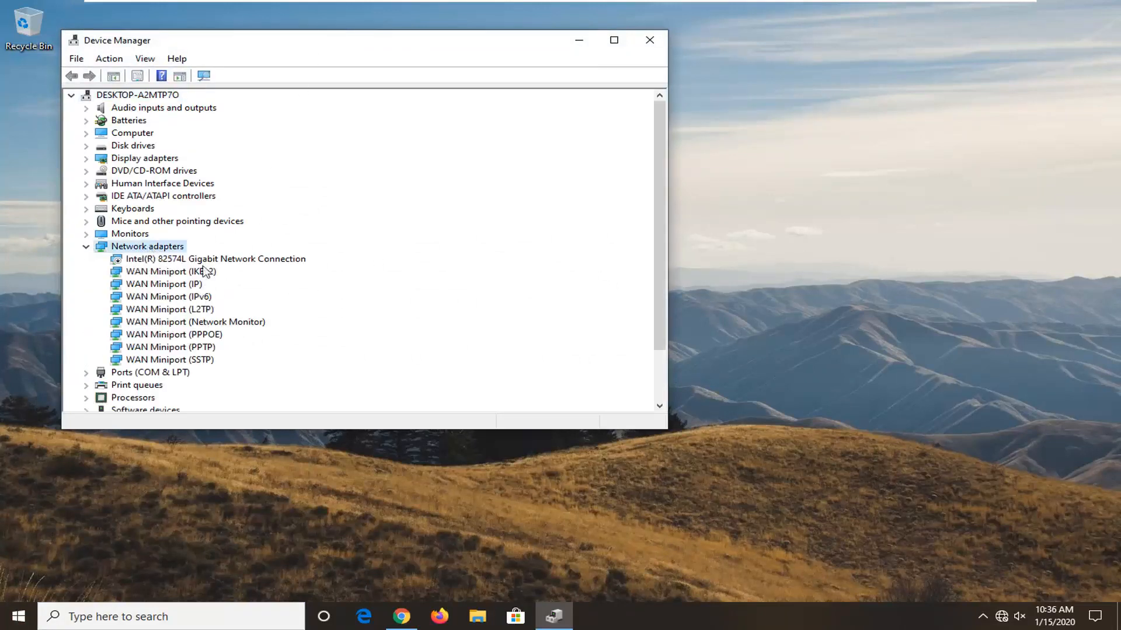
# Step: Select the Intel(R) 82574L Gigabit Network Connection under Network adapters
pyautogui.click(215, 259)
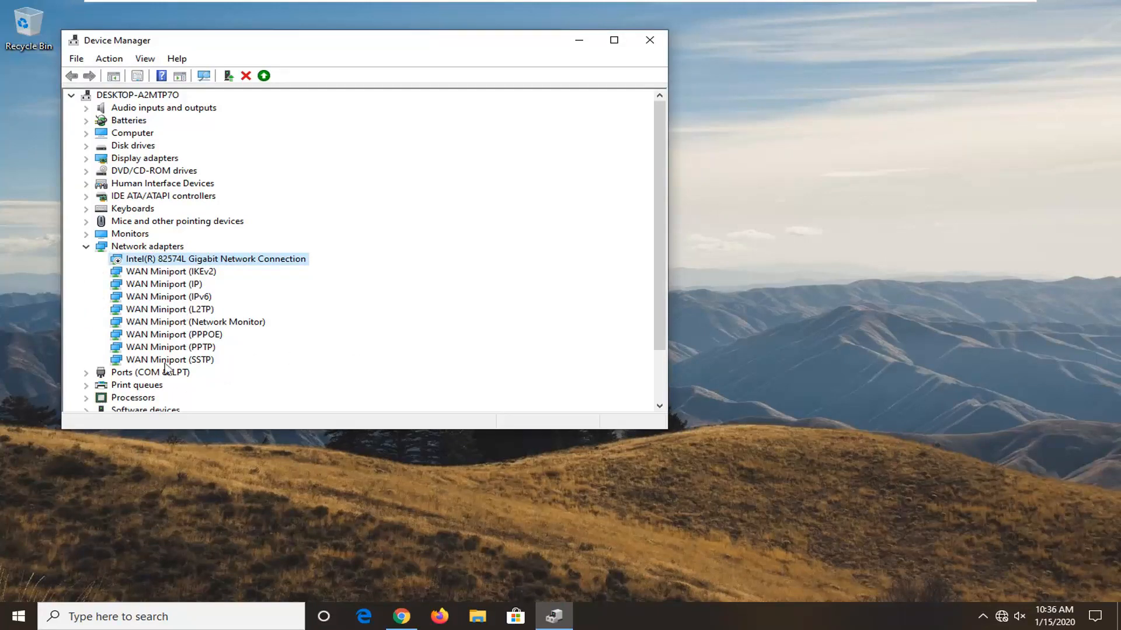
pyautogui.moveTo(181, 290)
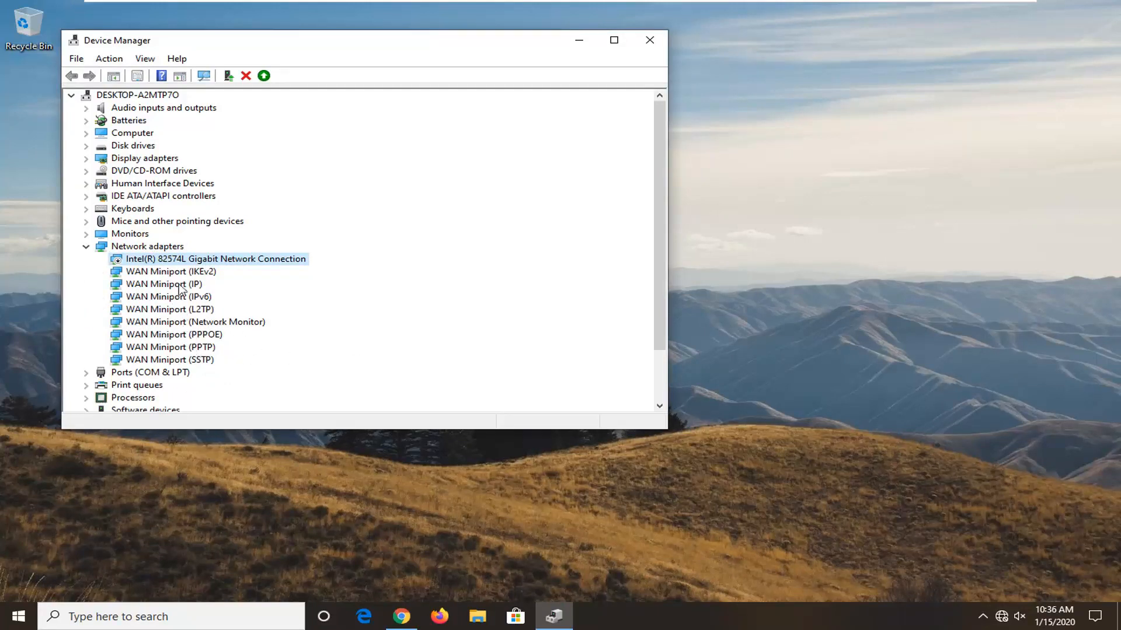
pyautogui.moveTo(193, 272)
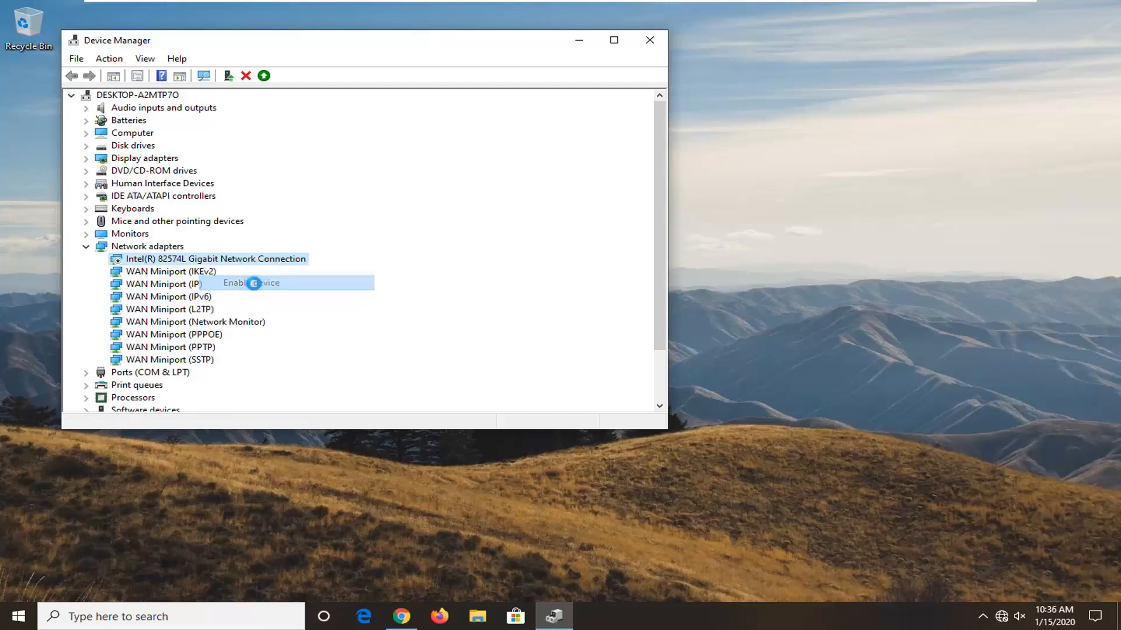
# Step: Enable the Intel 82574L Gigabit adapter, then close Device Manager to return to the desktop
pyautogui.click(251, 282)
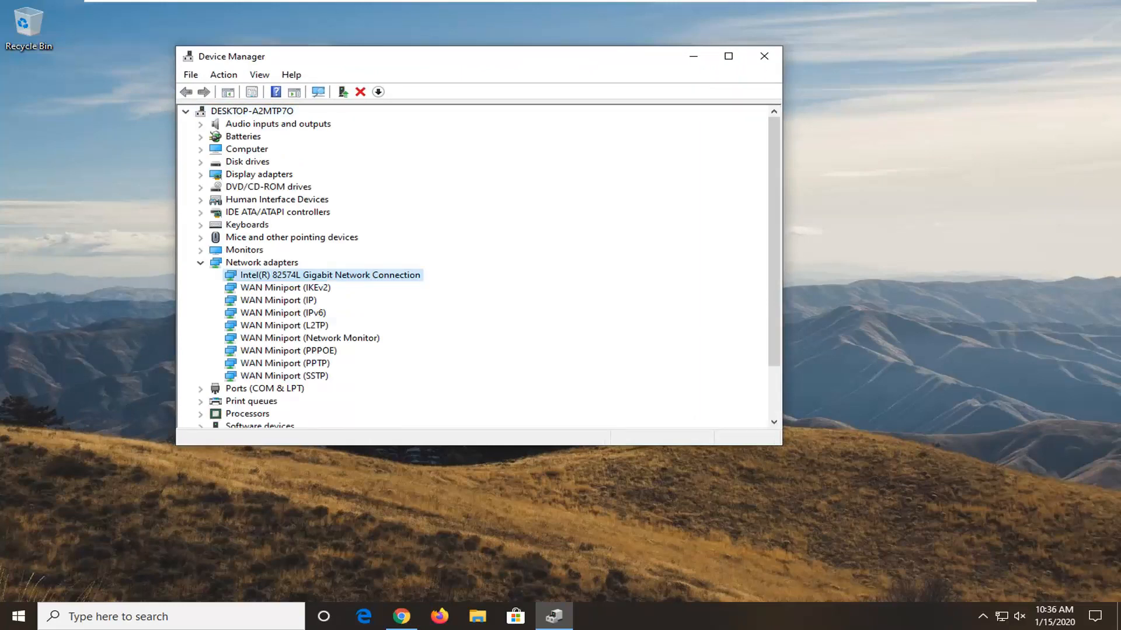
pyautogui.moveTo(441, 277)
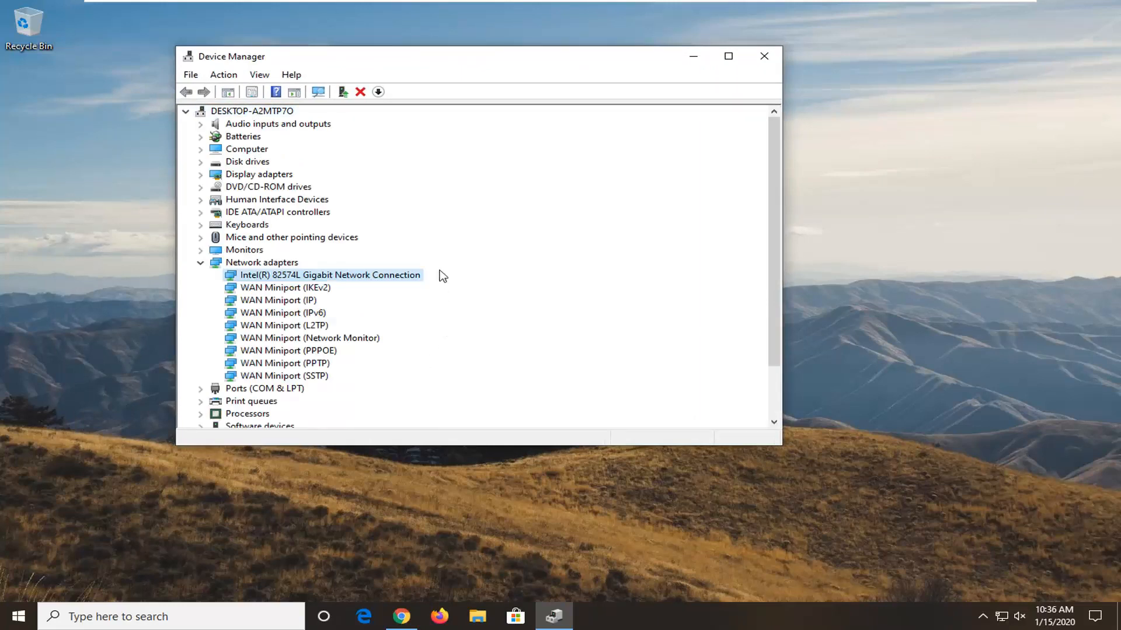
pyautogui.click(762, 56)
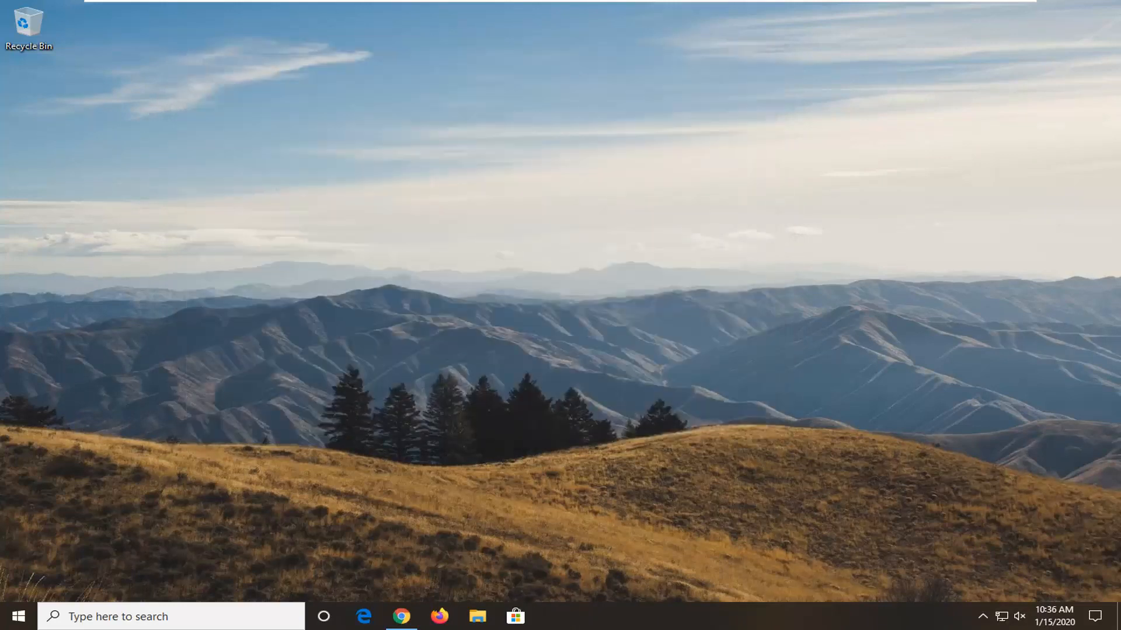